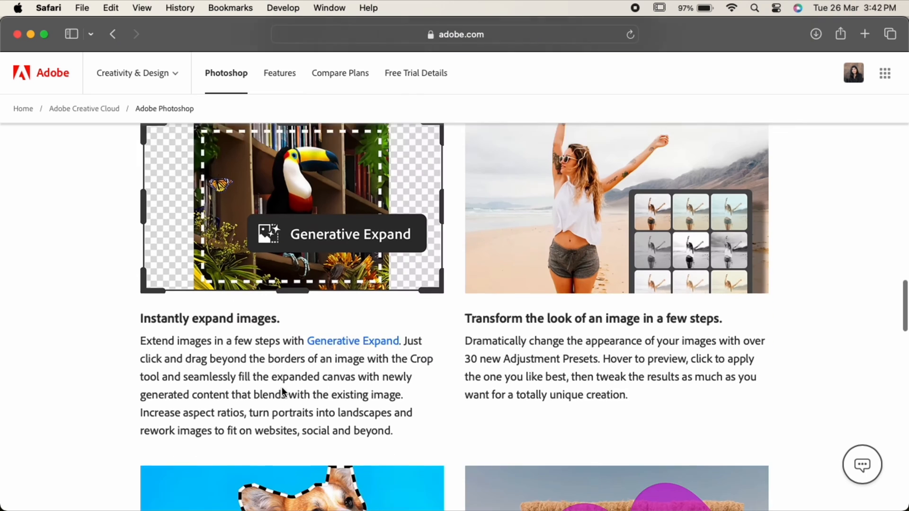
Scroll the Photoshop page to the Generative Expand and Adjustment Presets sections.
scroll(down, 3)
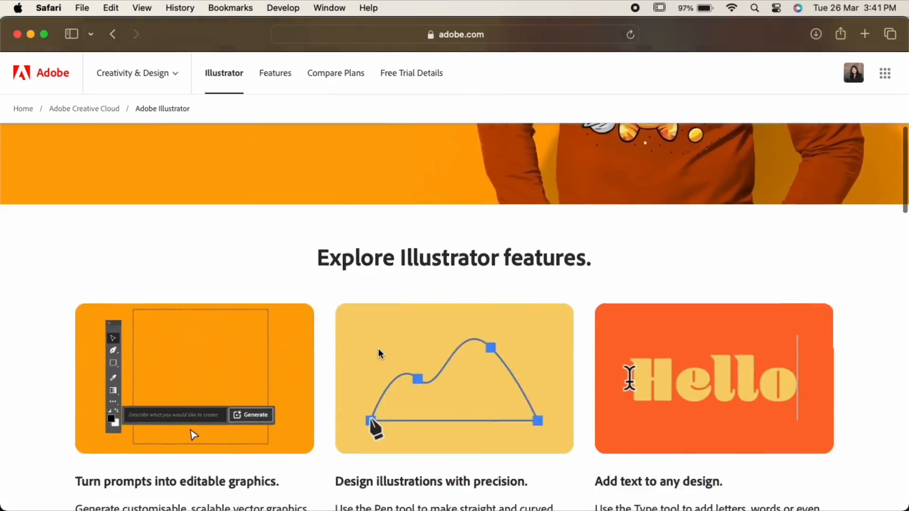
Scroll past the Illustrator banner to the prompts, precise illustration and text feature cards.
scroll(down, 3)
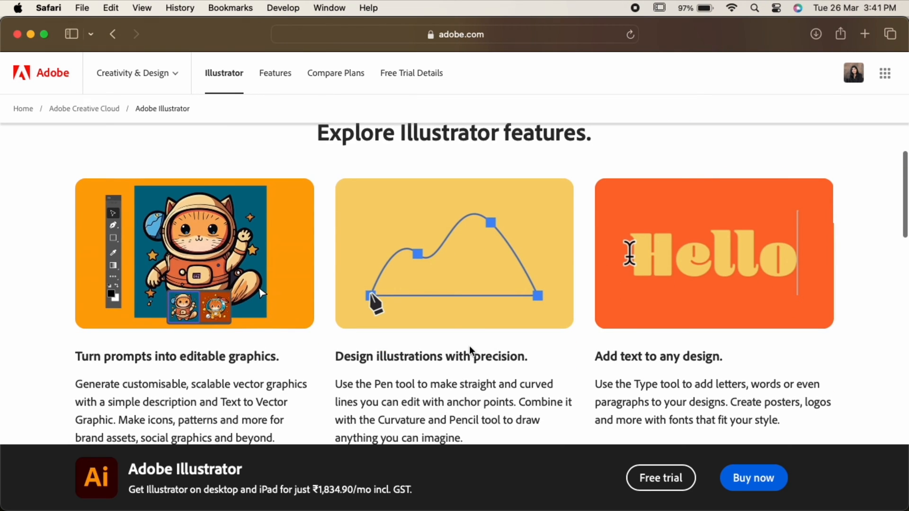
scroll(down, 3)
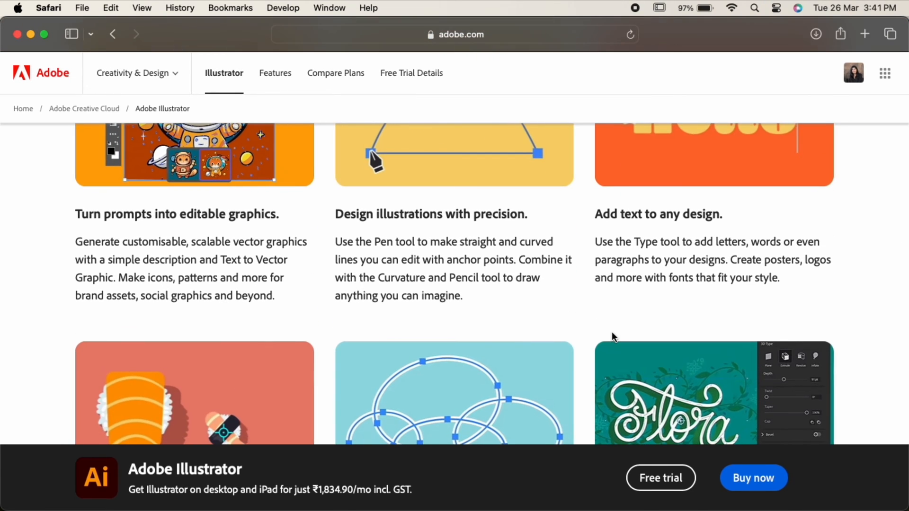
scroll(down, 3)
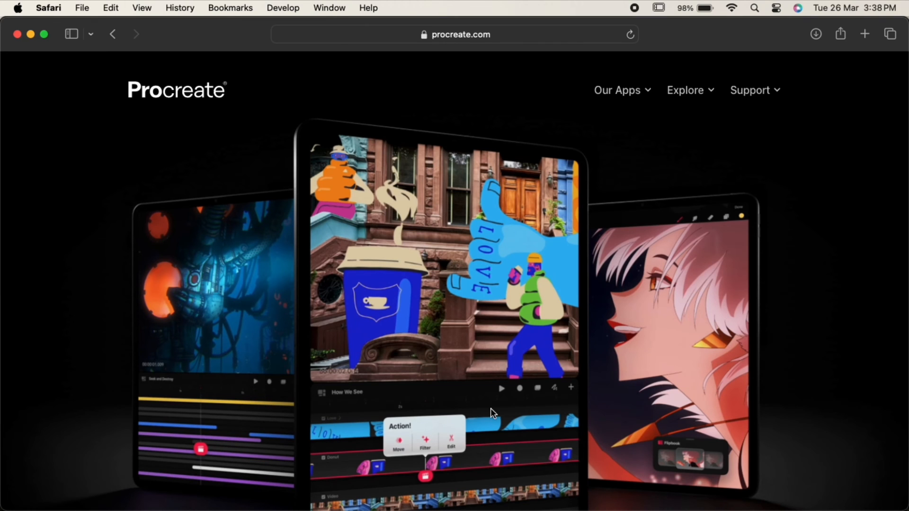
Scroll procreate.com past Procreate Dreams to 'The complete art studio you can take anywhere'.
scroll(down, 3)
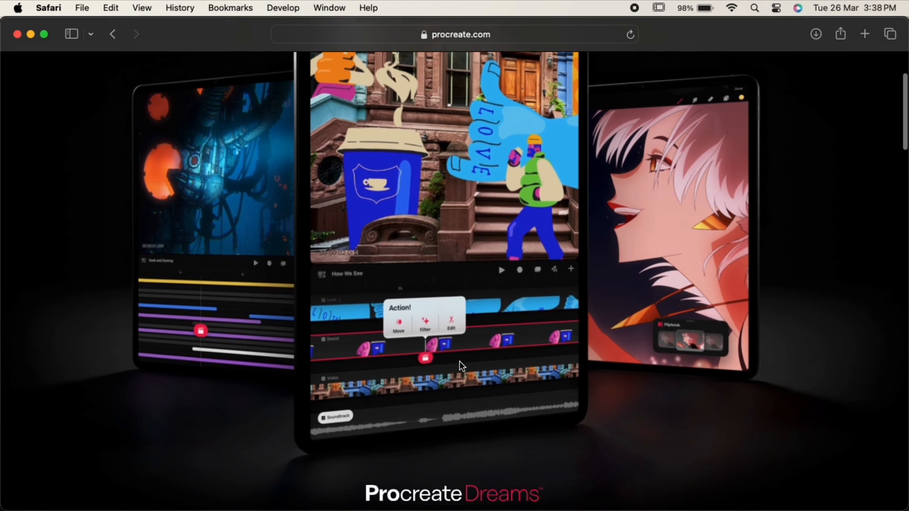
scroll(down, 3)
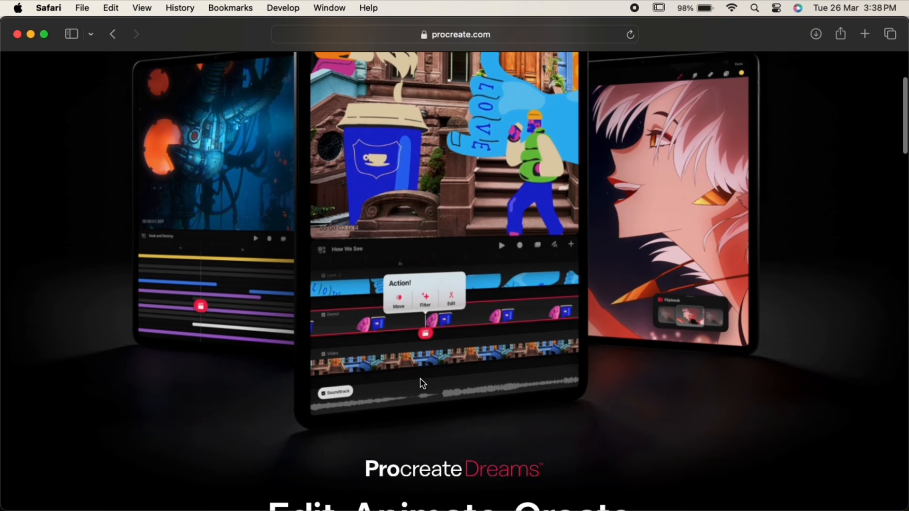
scroll(down, 3)
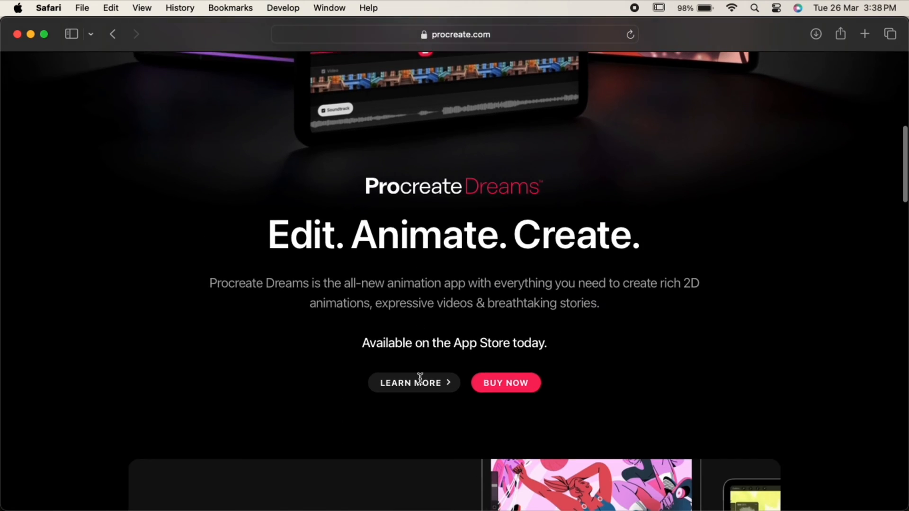
scroll(down, 3)
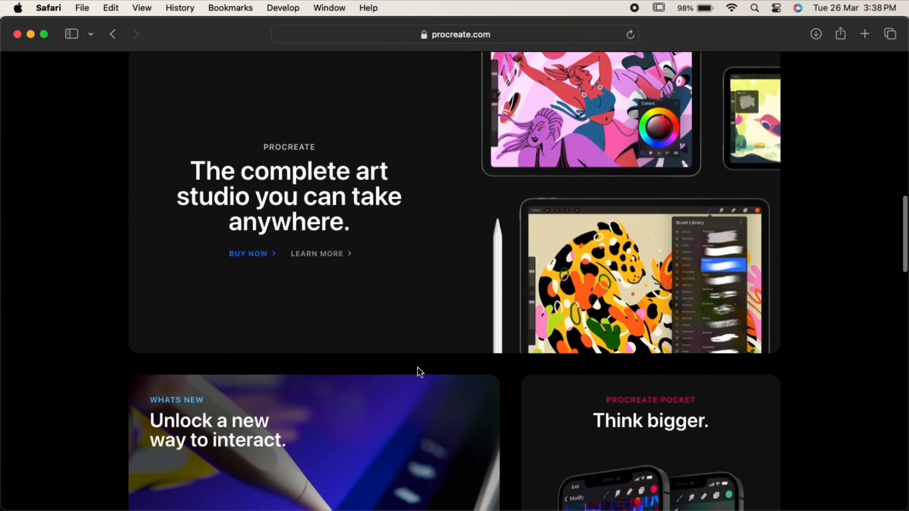
scroll(up, 3)
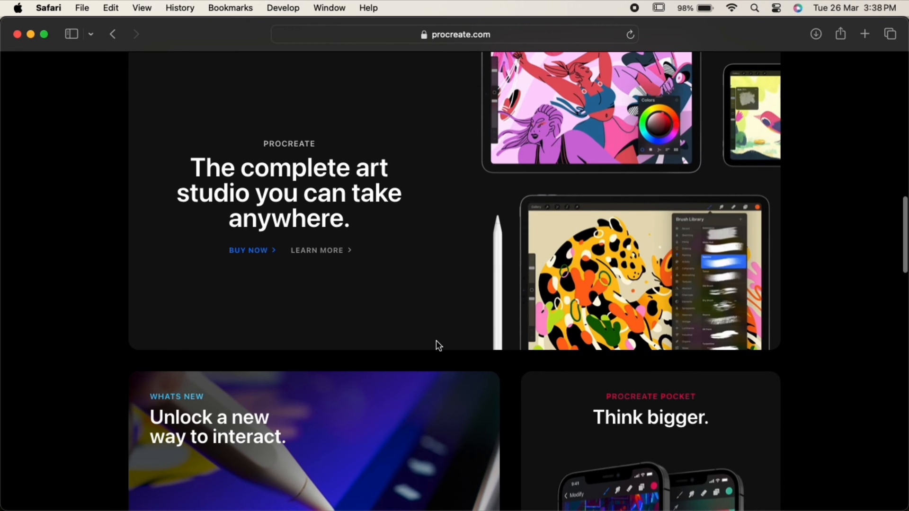
scroll(down, 3)
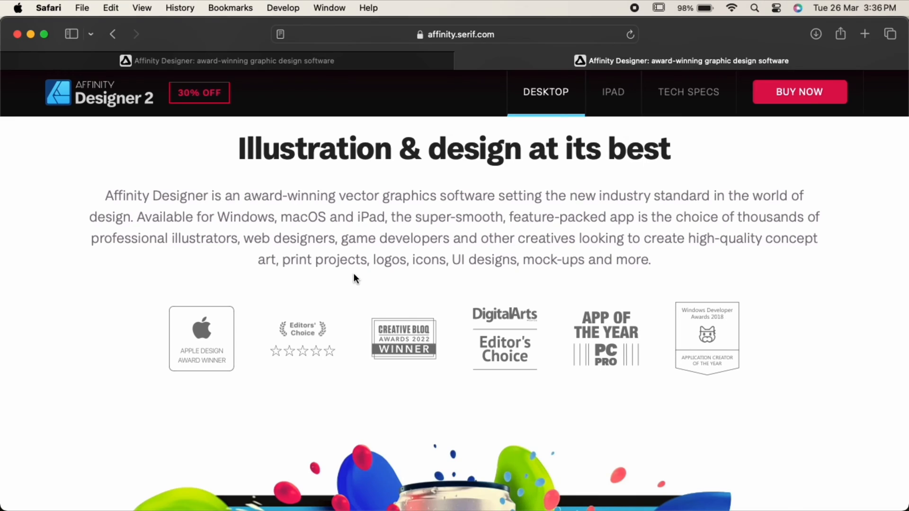
mouse_move(408, 222)
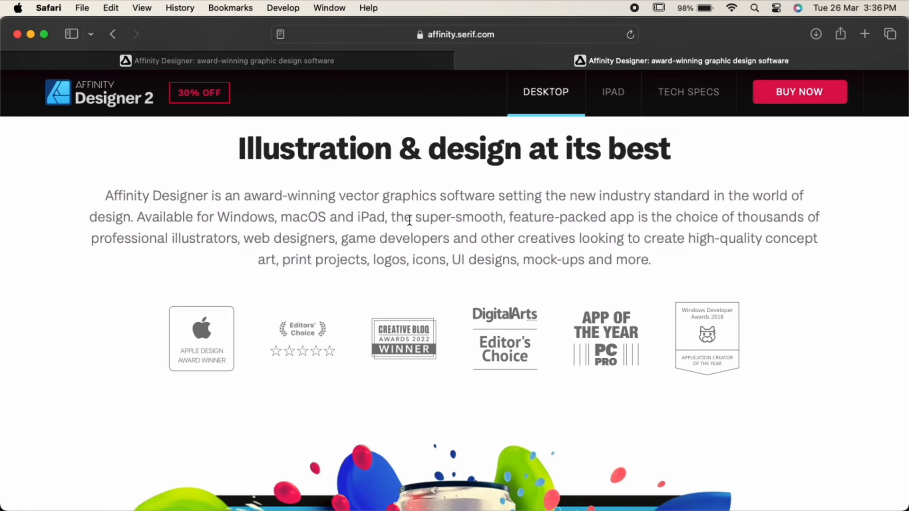
Scroll the Designer 2 desktop page past pricing to the Layer States feature carousel.
scroll(down, 3)
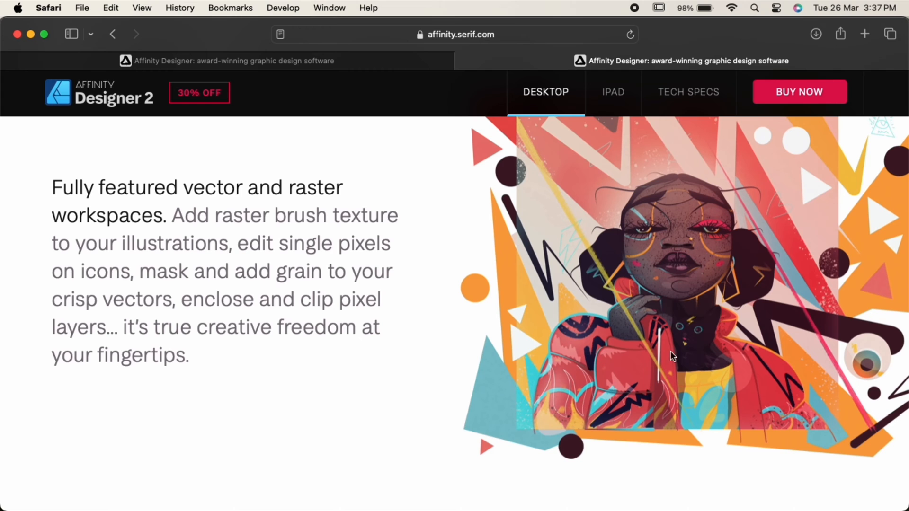
scroll(down, 3)
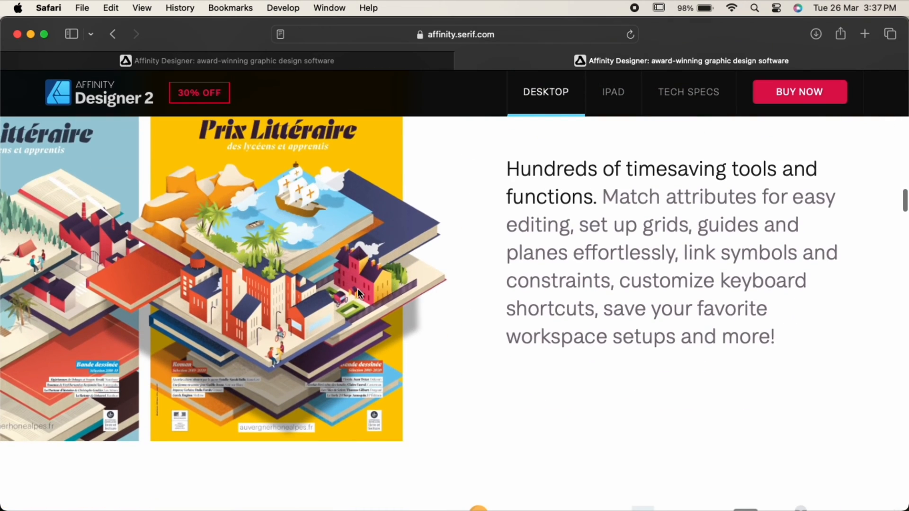
scroll(down, 3)
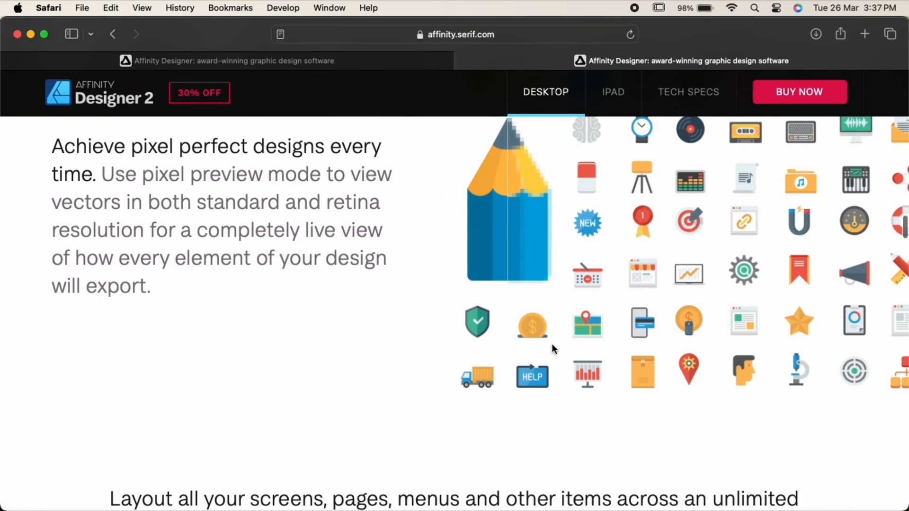
scroll(down, 3)
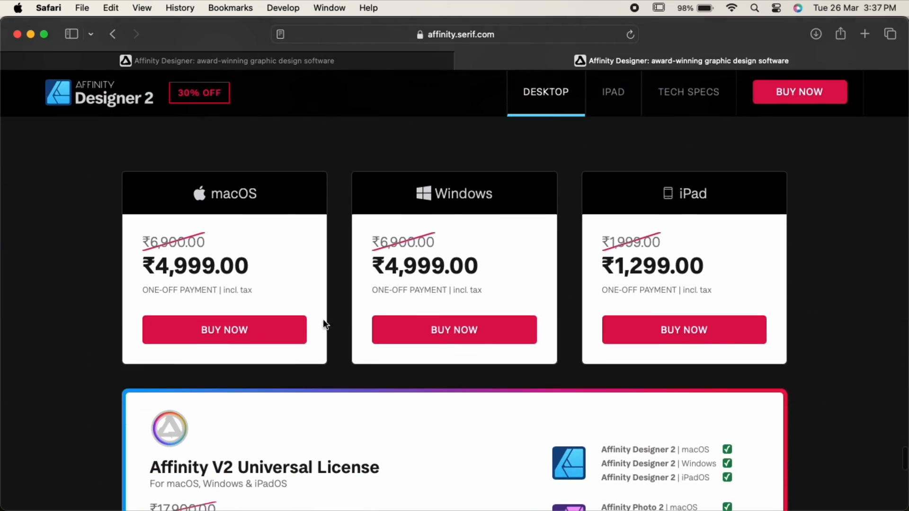
mouse_move(454, 333)
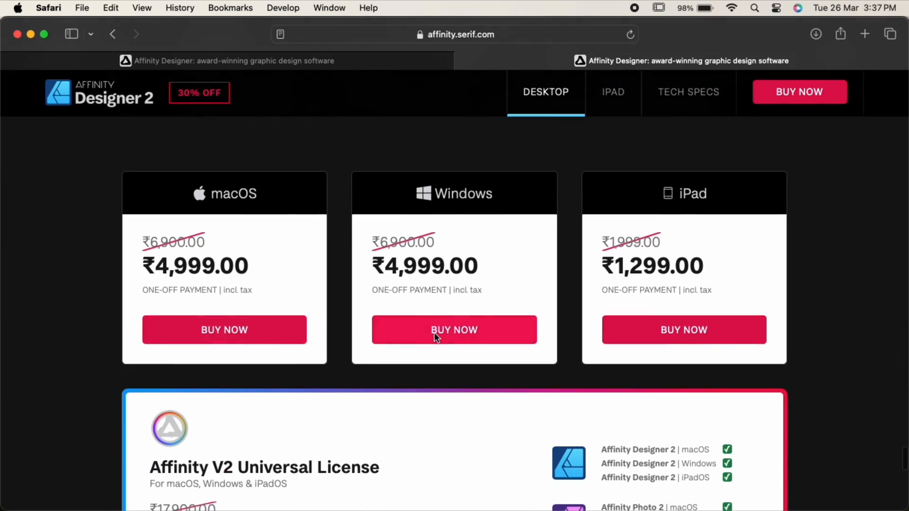
scroll(up, 3)
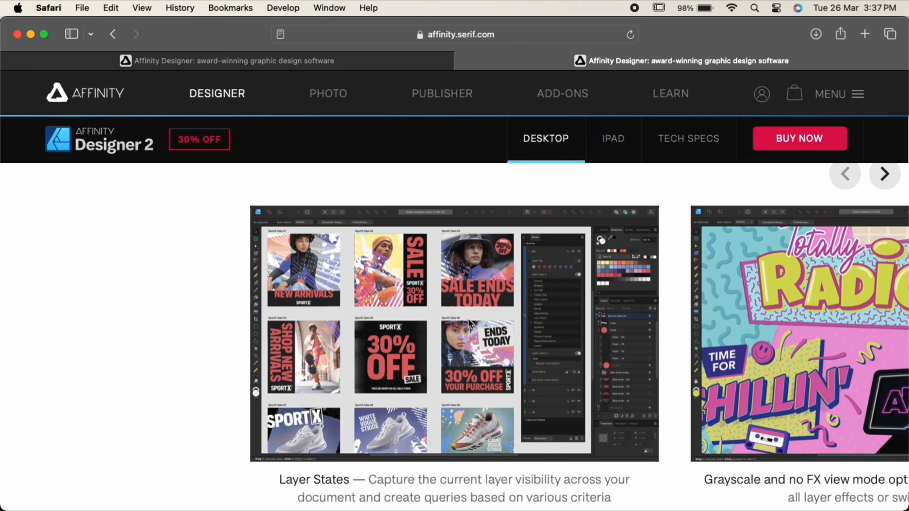
mouse_move(636, 299)
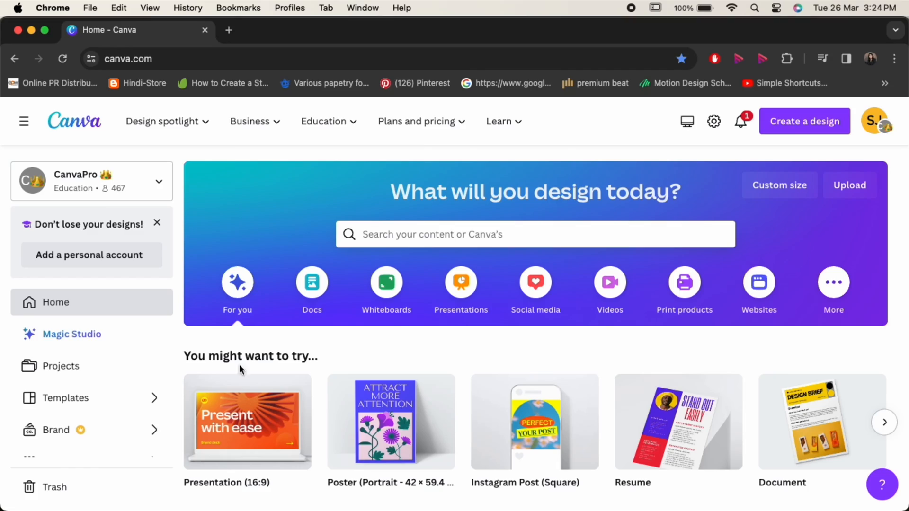
Open the Poster (Portrait) 42 × 59.4 cm suggestion and scroll the template grid.
click(65, 398)
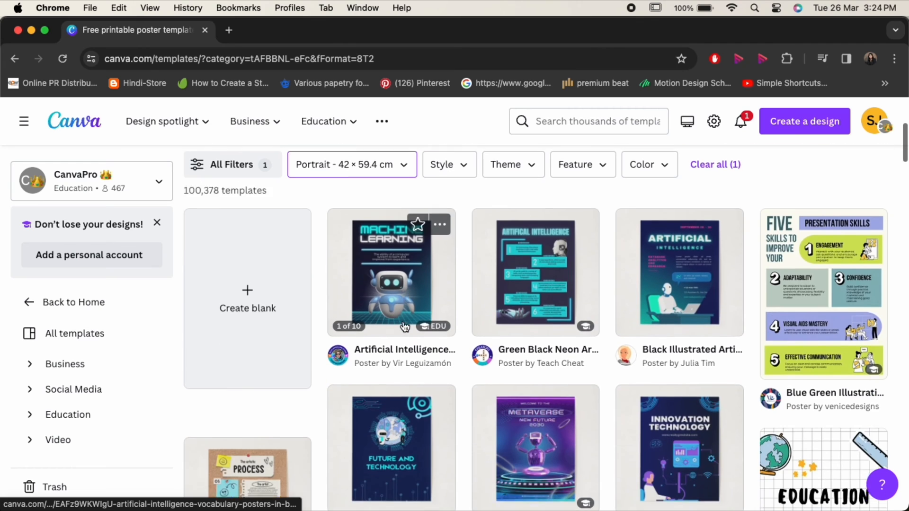
scroll(down, 3)
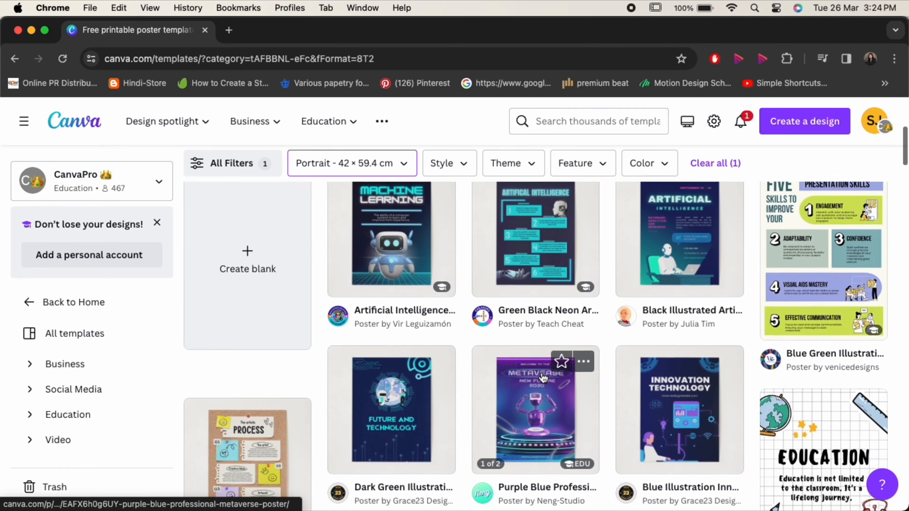
scroll(down, 3)
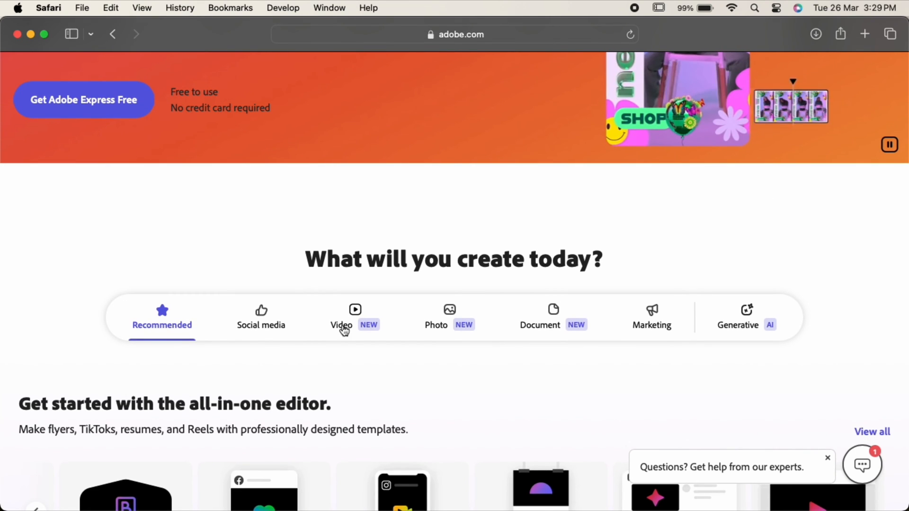
mouse_move(651, 324)
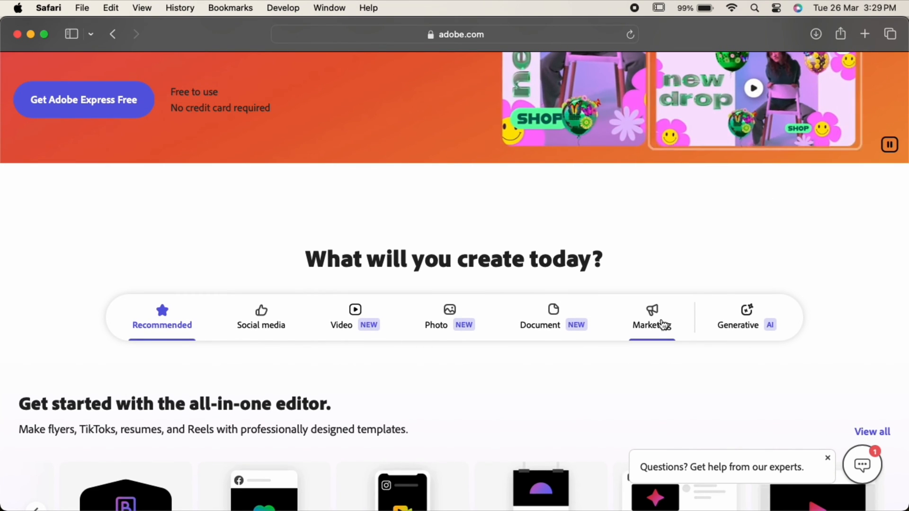
Scroll past generative AI tools and quick actions to the TikTok video templates.
scroll(down, 3)
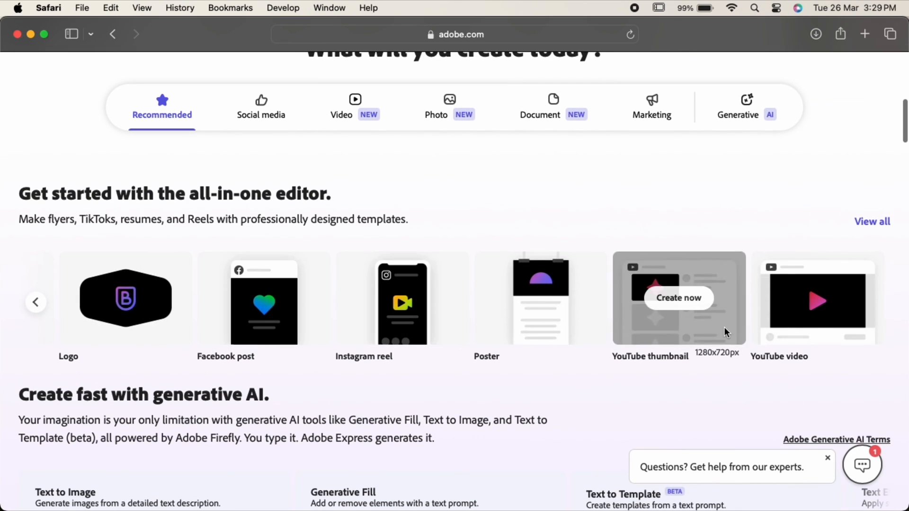
mouse_move(382, 333)
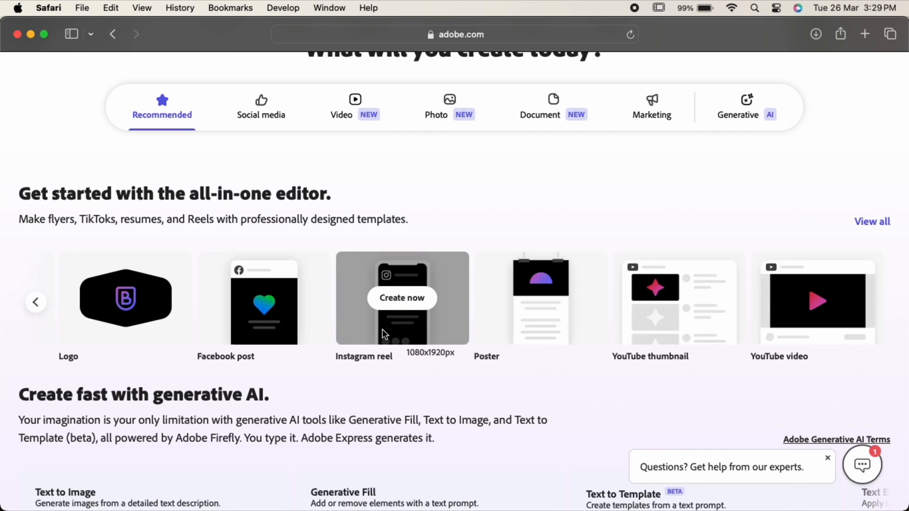
scroll(down, 3)
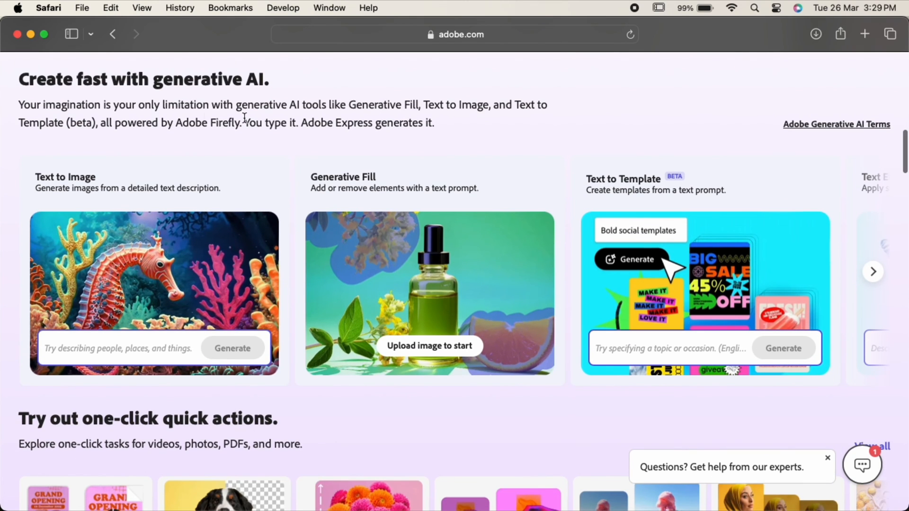
mouse_move(253, 97)
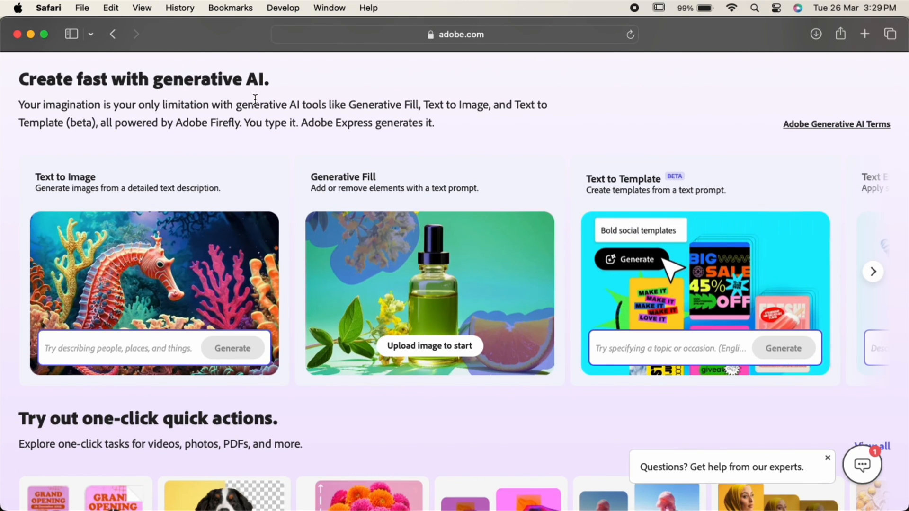
mouse_move(519, 350)
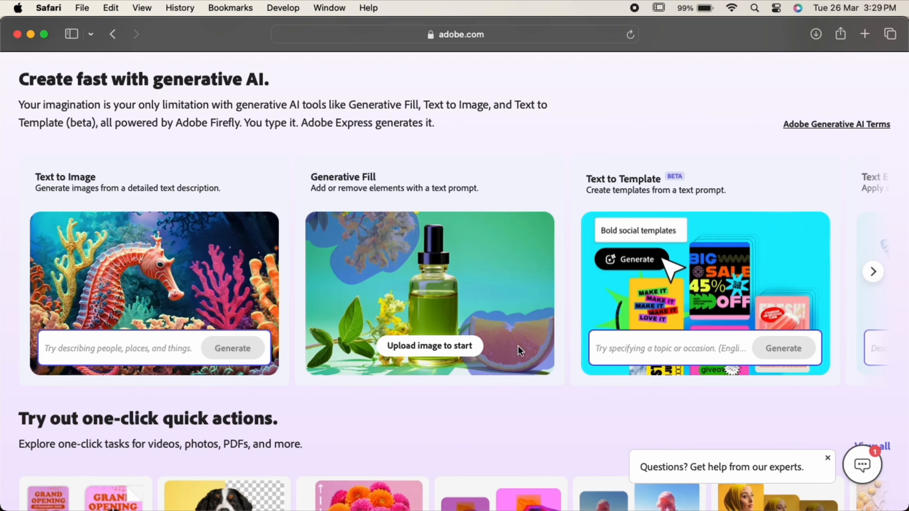
scroll(down, 3)
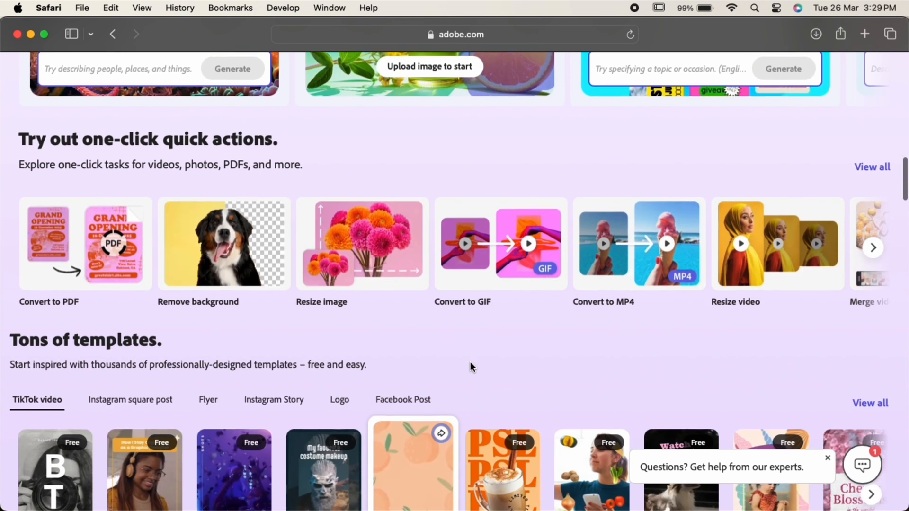
scroll(down, 3)
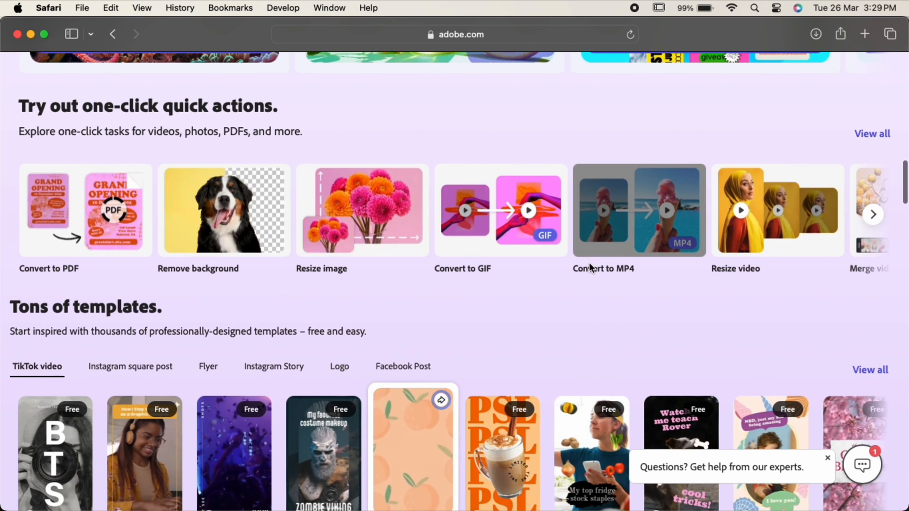
scroll(down, 3)
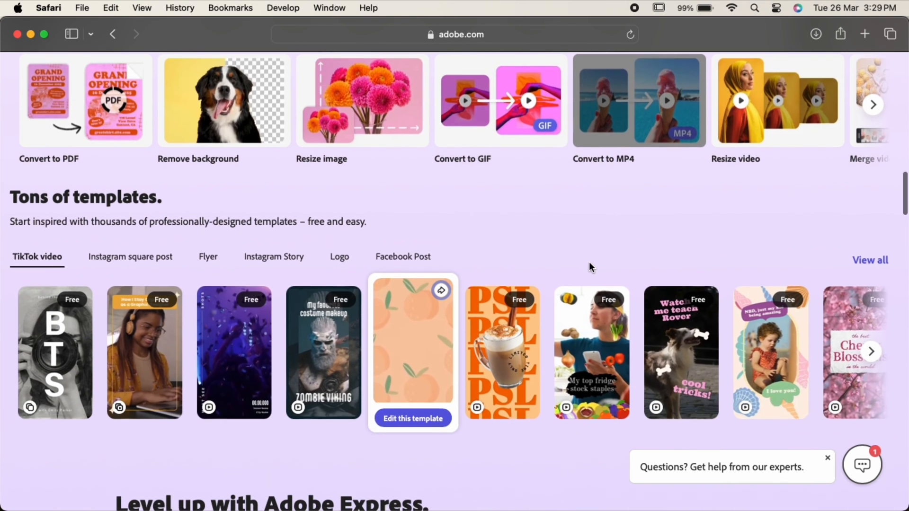
scroll(down, 3)
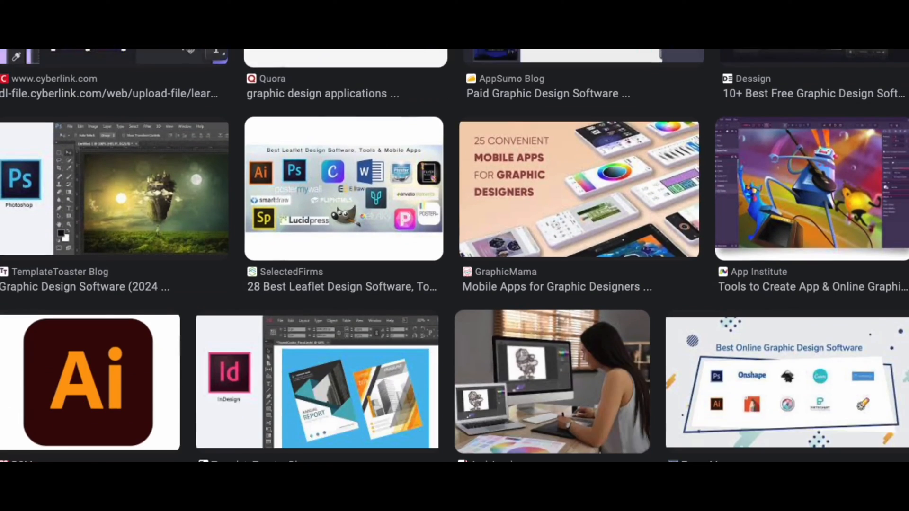
Scroll the graphic design software image results down to the related searches panel.
scroll(down, 3)
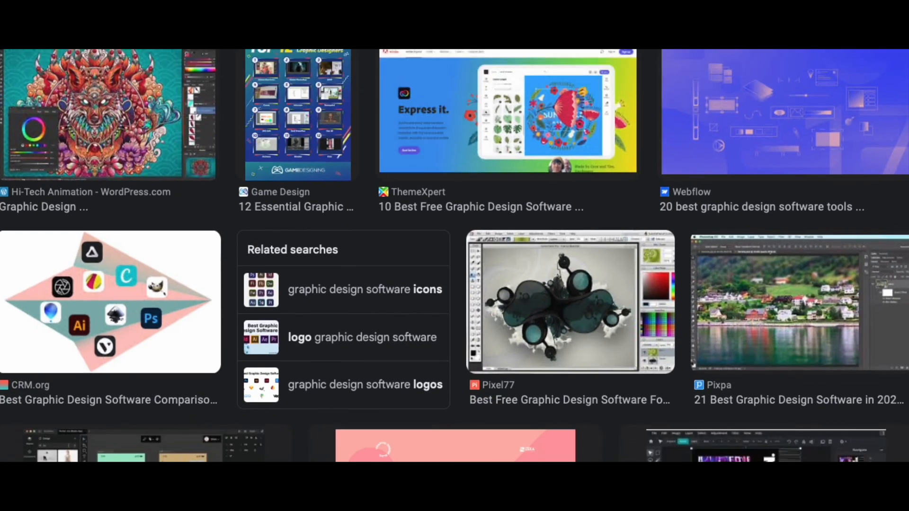